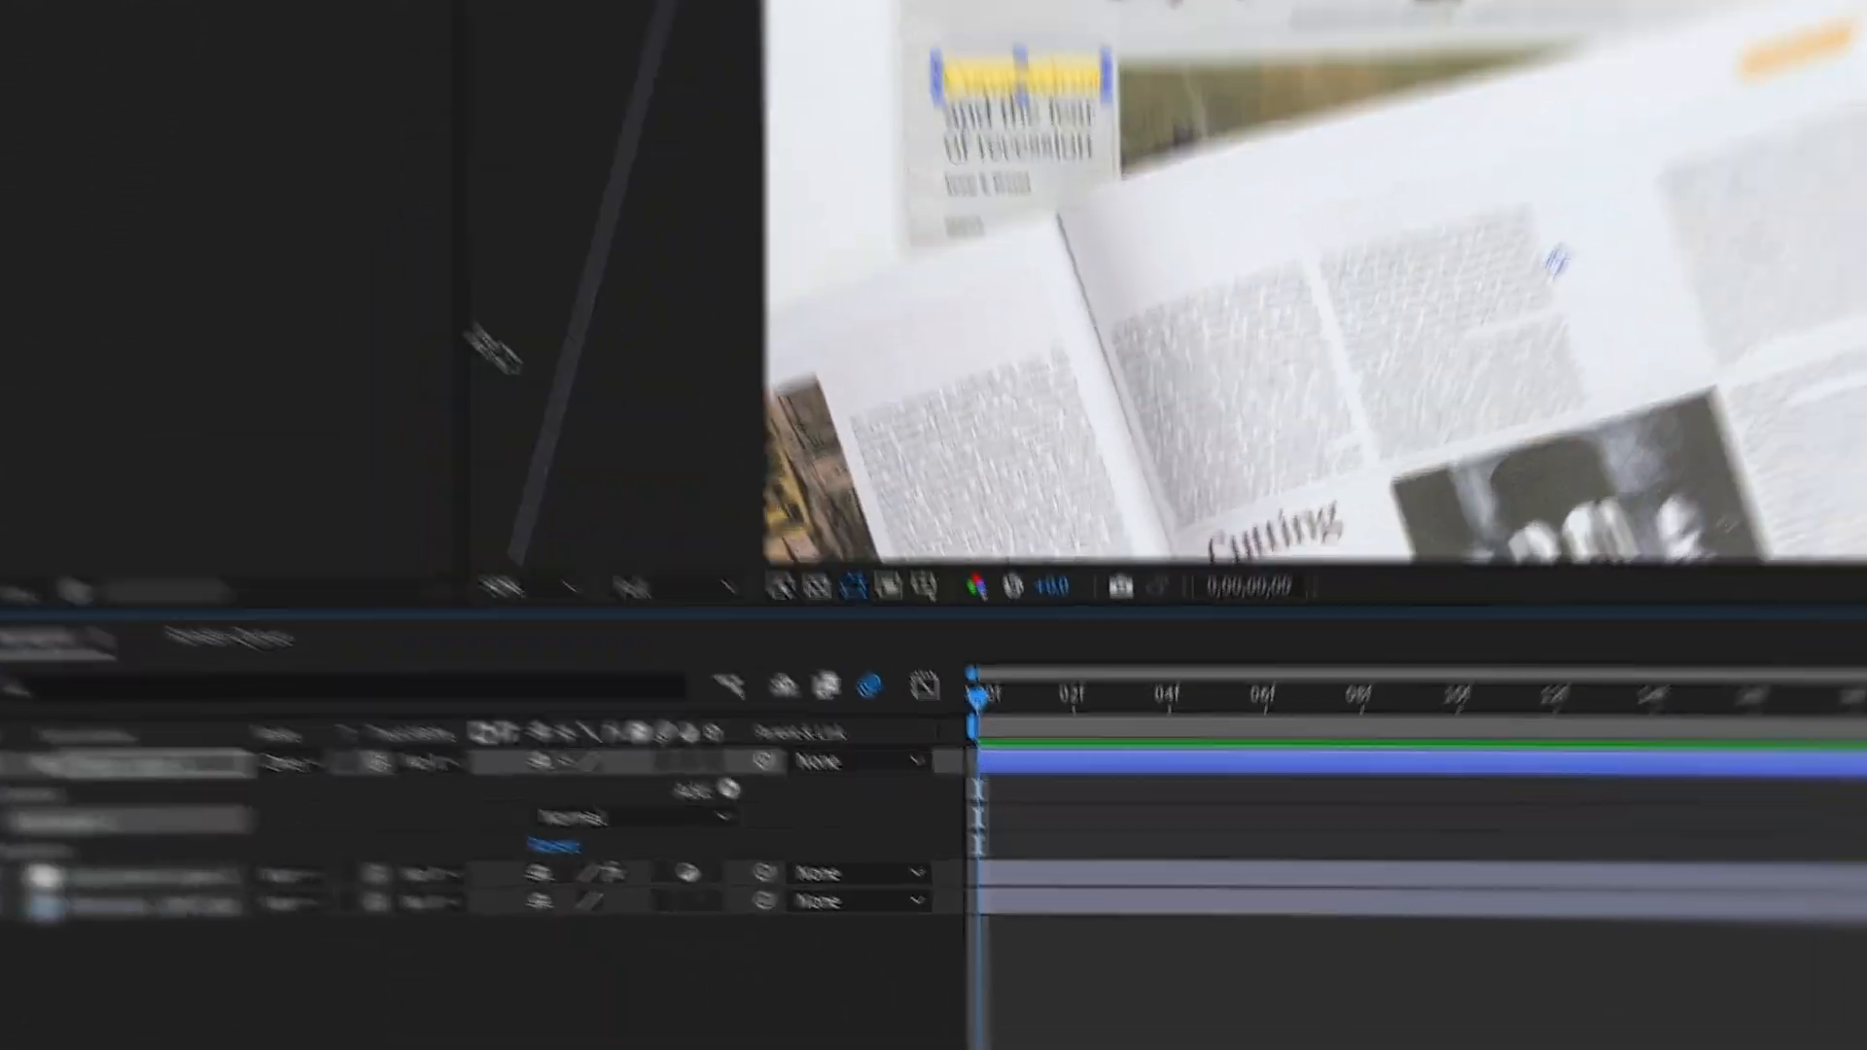
text(roughe)
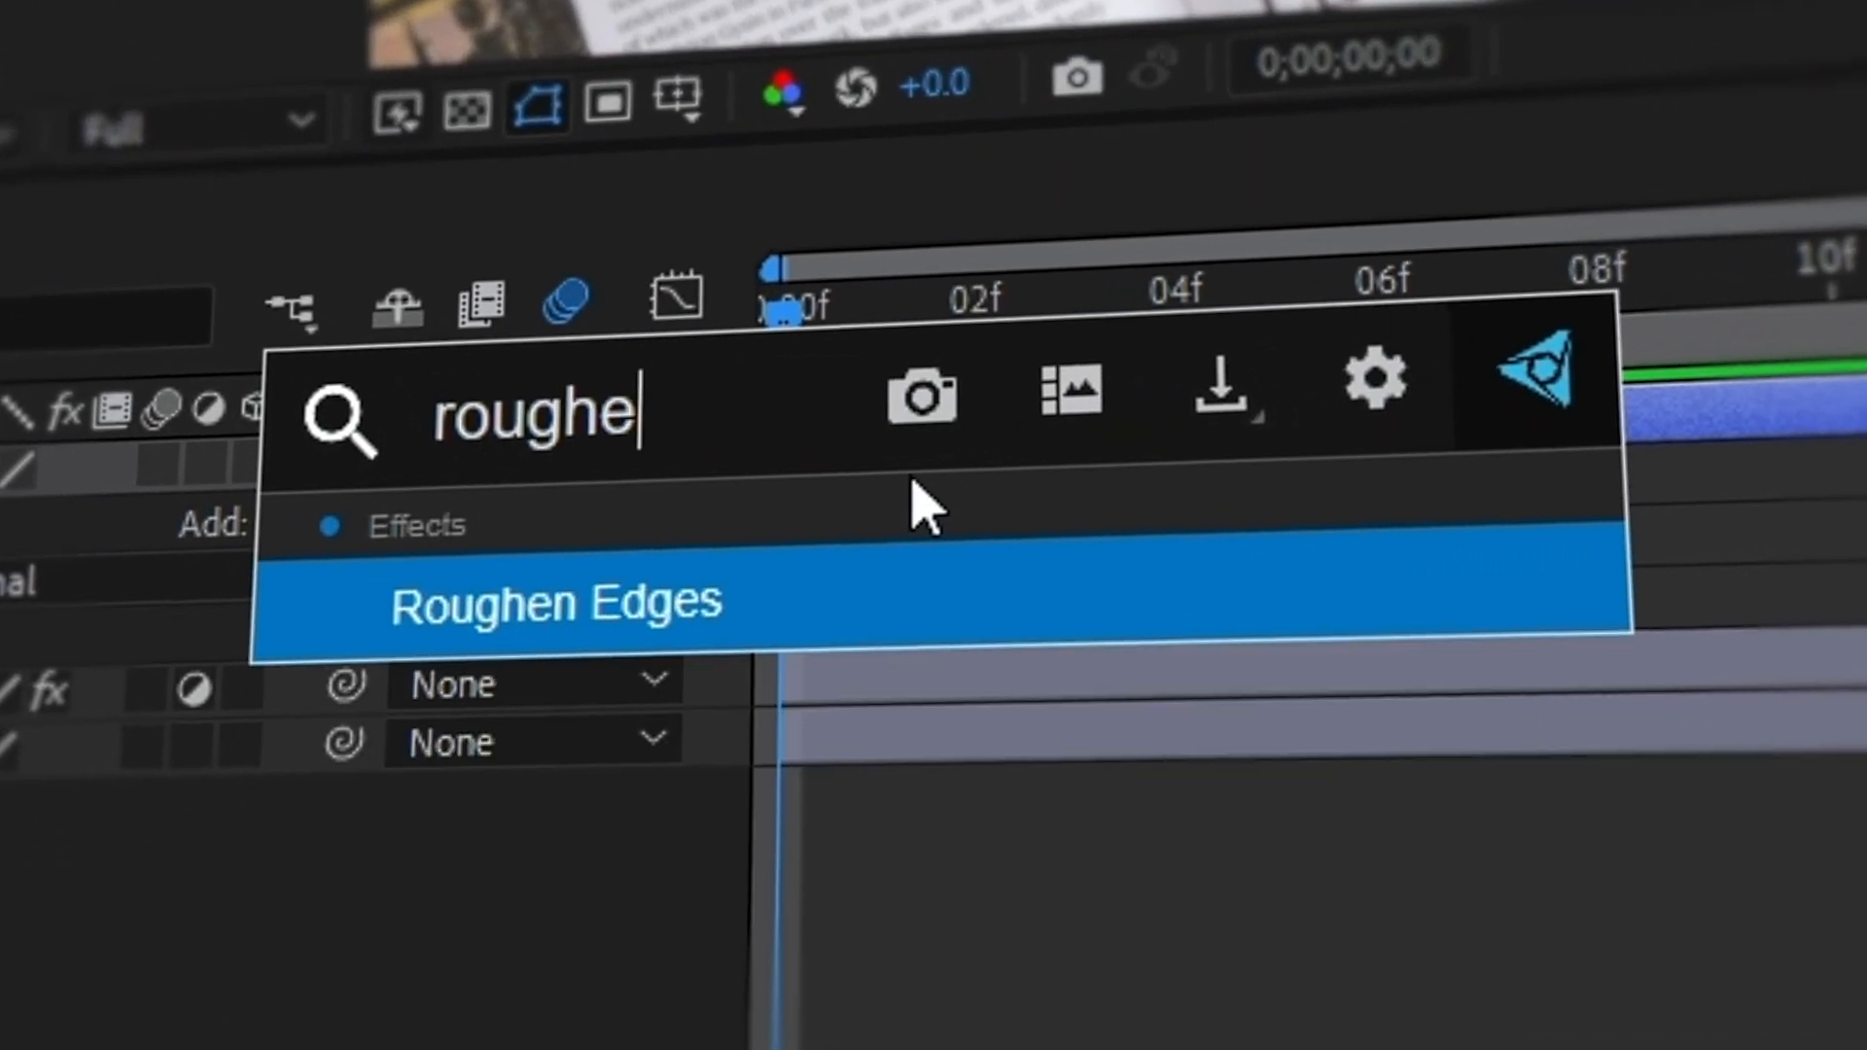